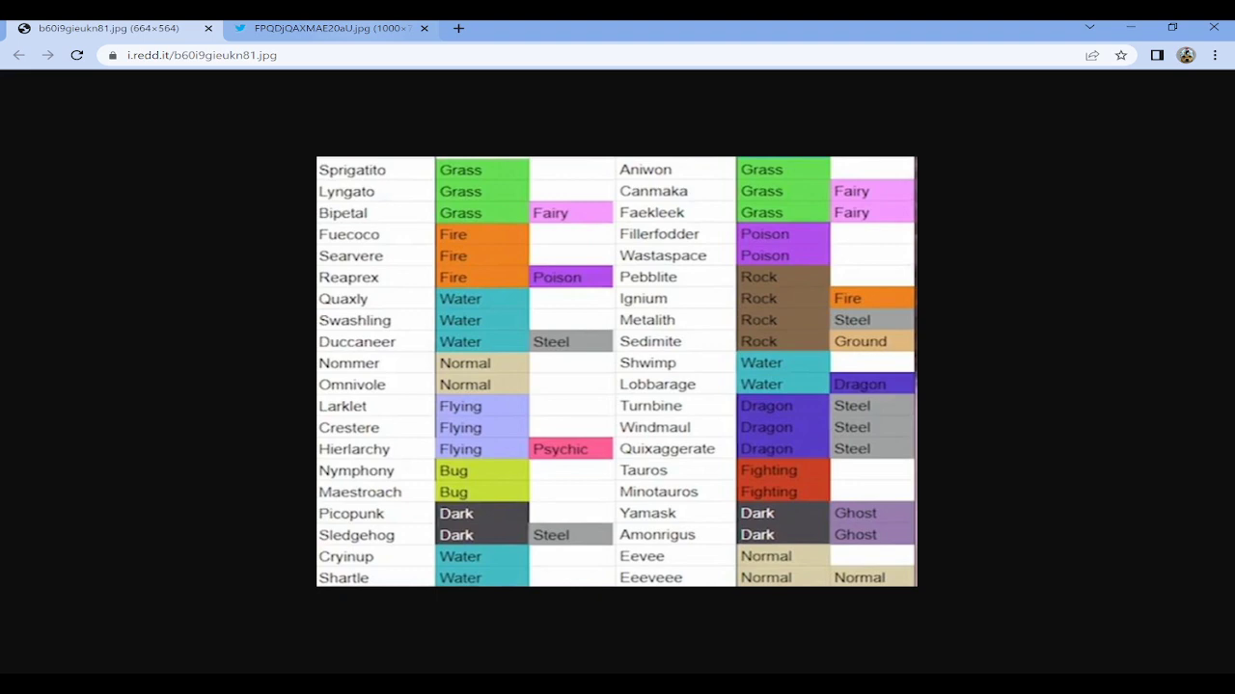
pyautogui.click(333, 28)
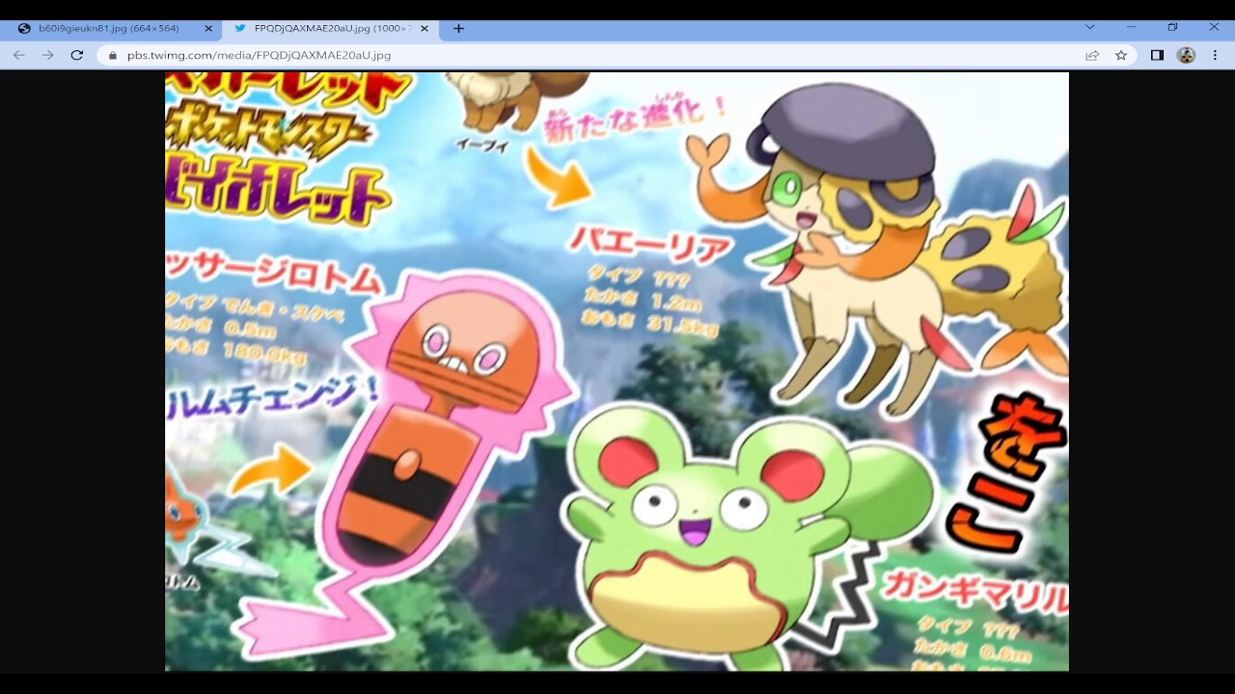
pyautogui.click(106, 27)
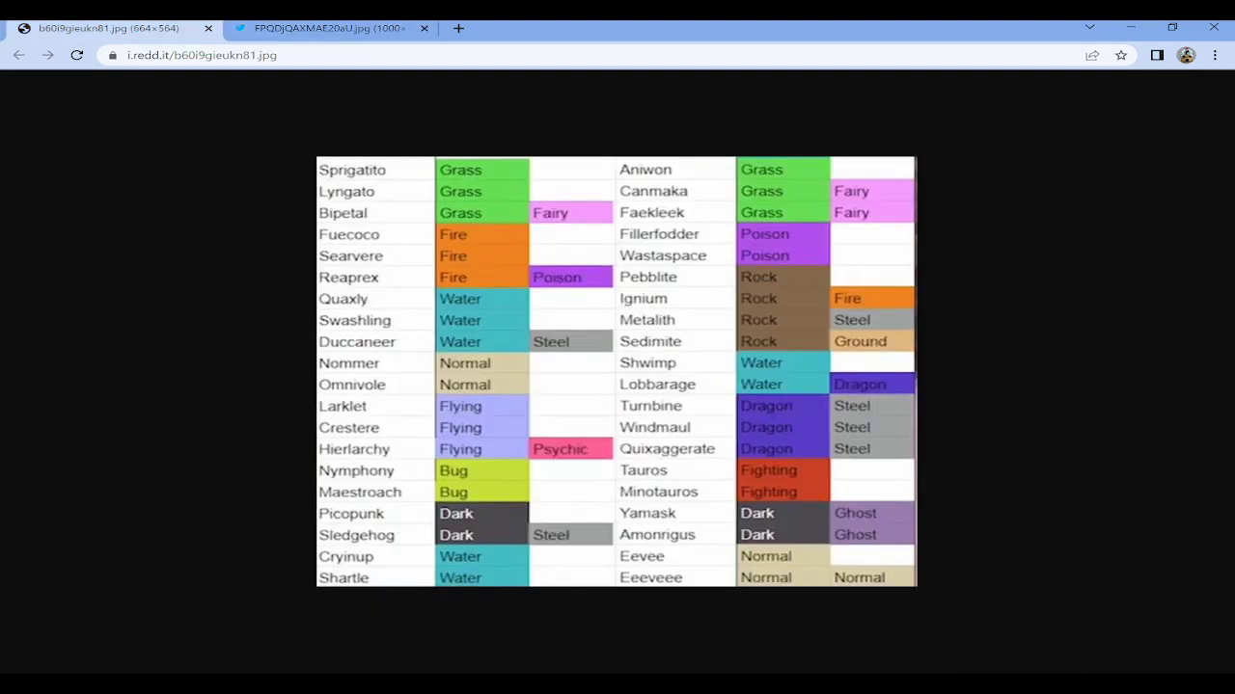